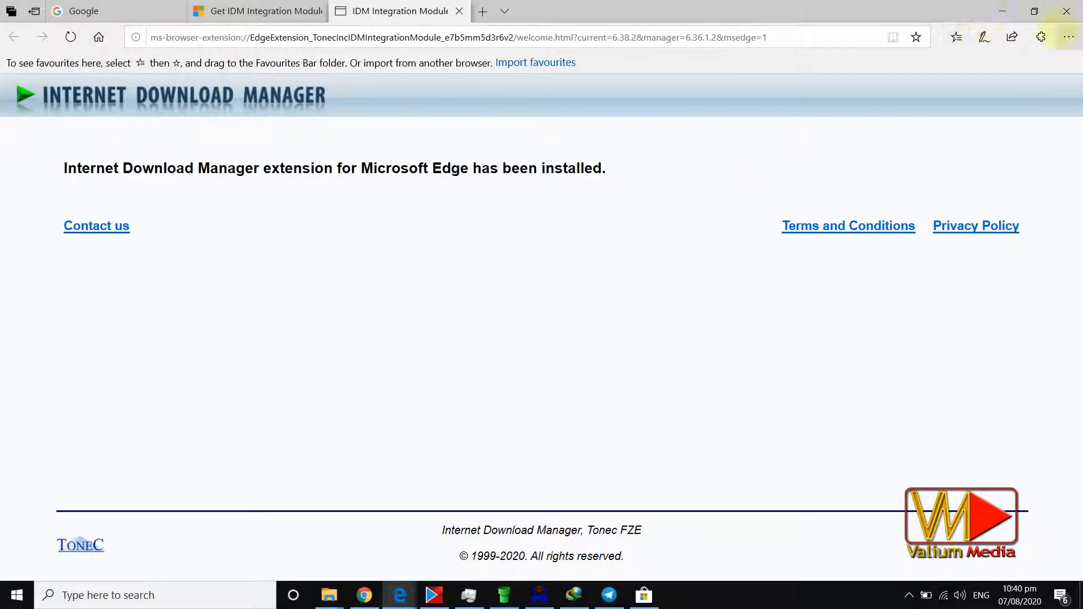
Open Extensions from Edge's Settings and more menu
{"action": "left_click", "coordinate": [1068, 37]}
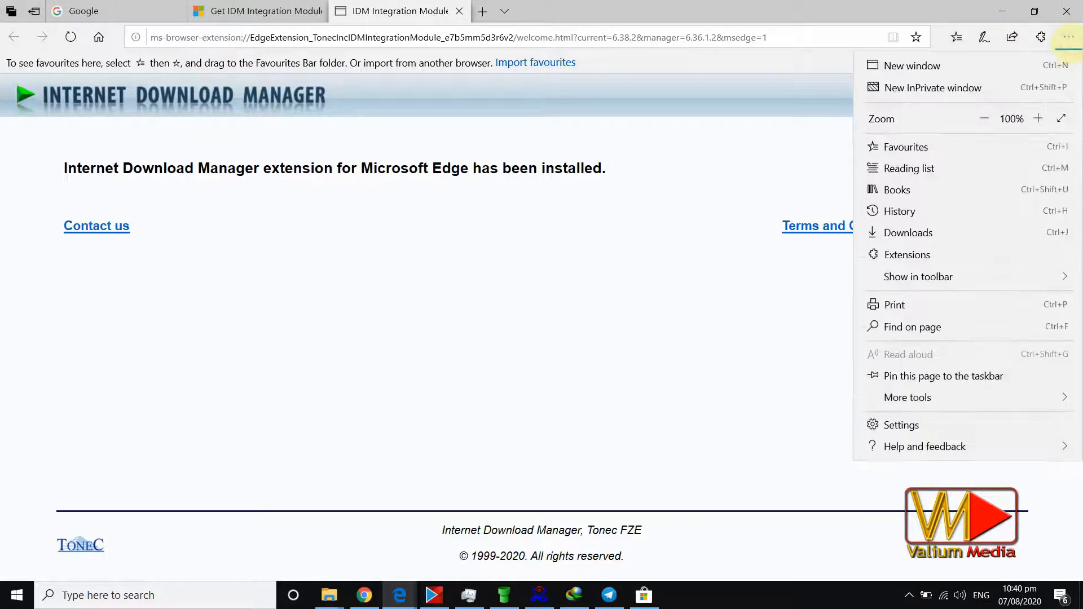
{"action": "mouse_move", "coordinate": [908, 255]}
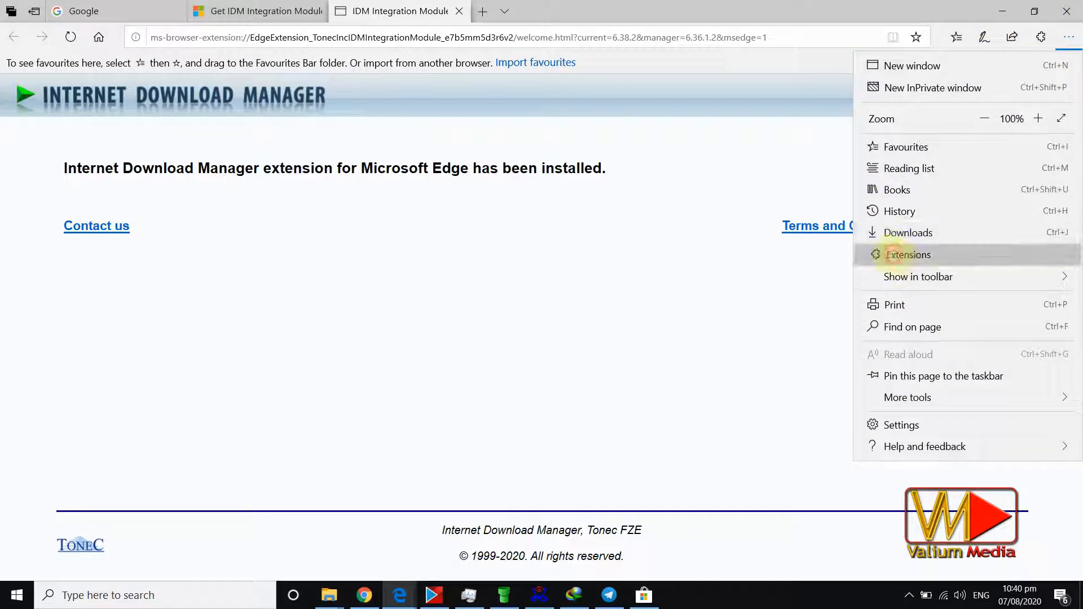
{"action": "left_click", "coordinate": [908, 254]}
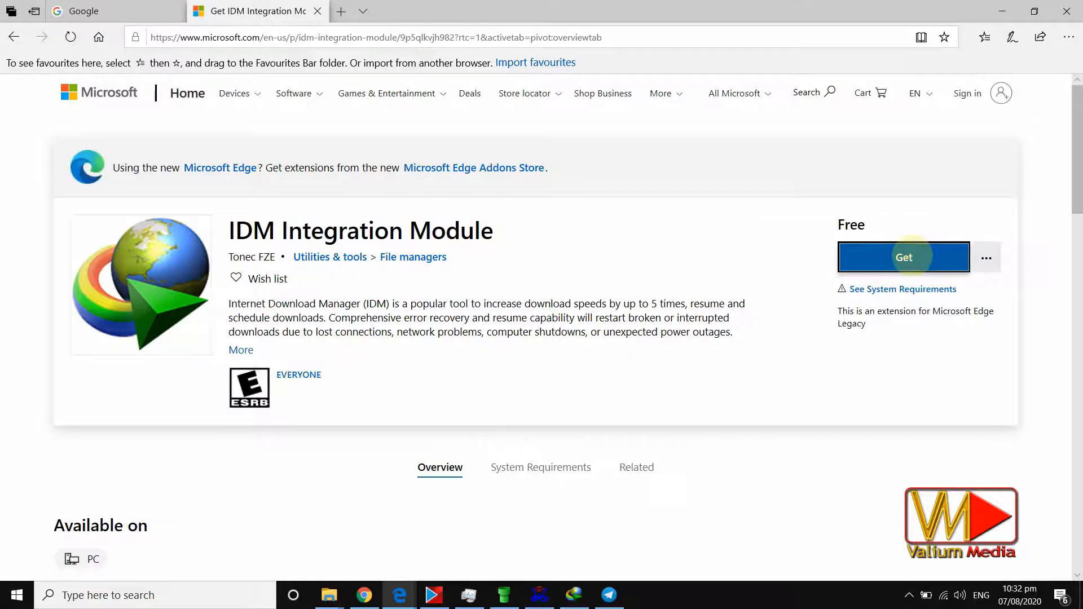
Open the IDM Integration Module listing in Microsoft Store and scroll through its description
{"action": "left_click", "coordinate": [903, 257]}
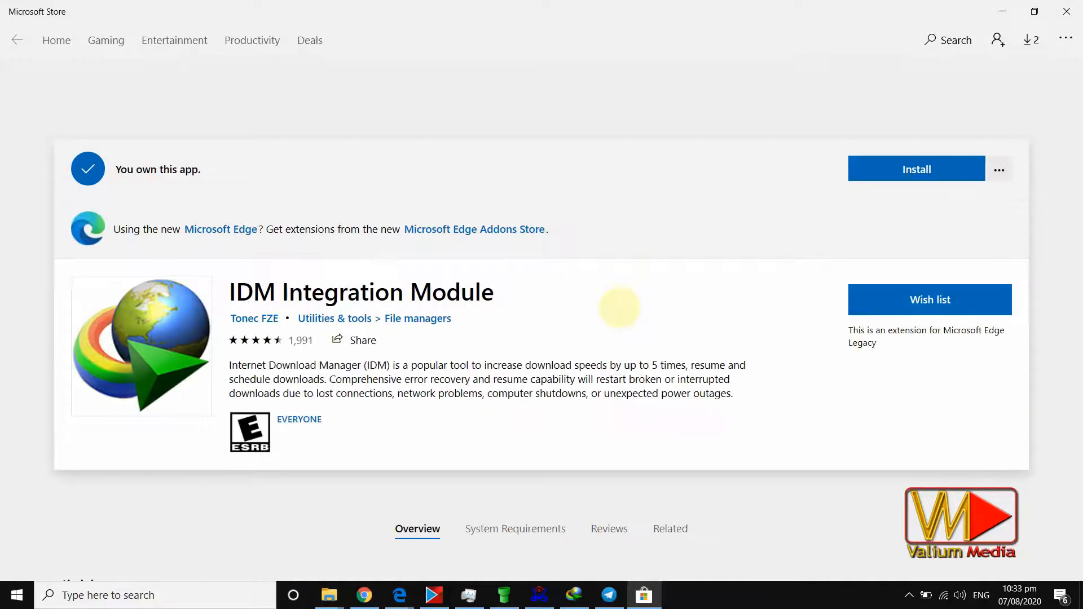
{"action": "double_click", "coordinate": [299, 419]}
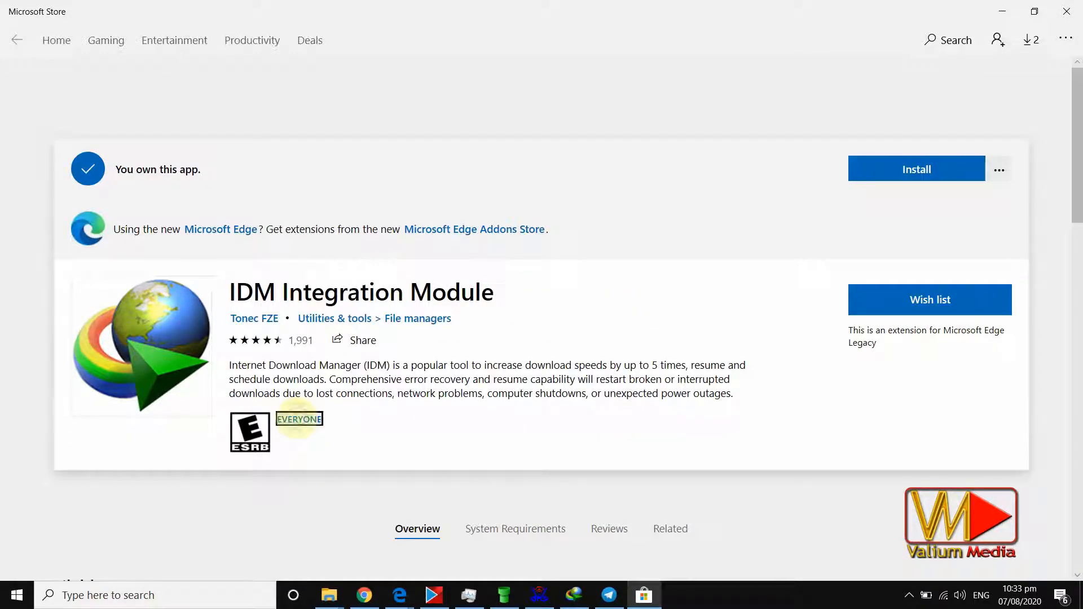
{"action": "scroll", "scroll_direction": "down", "scroll_amount": 3}
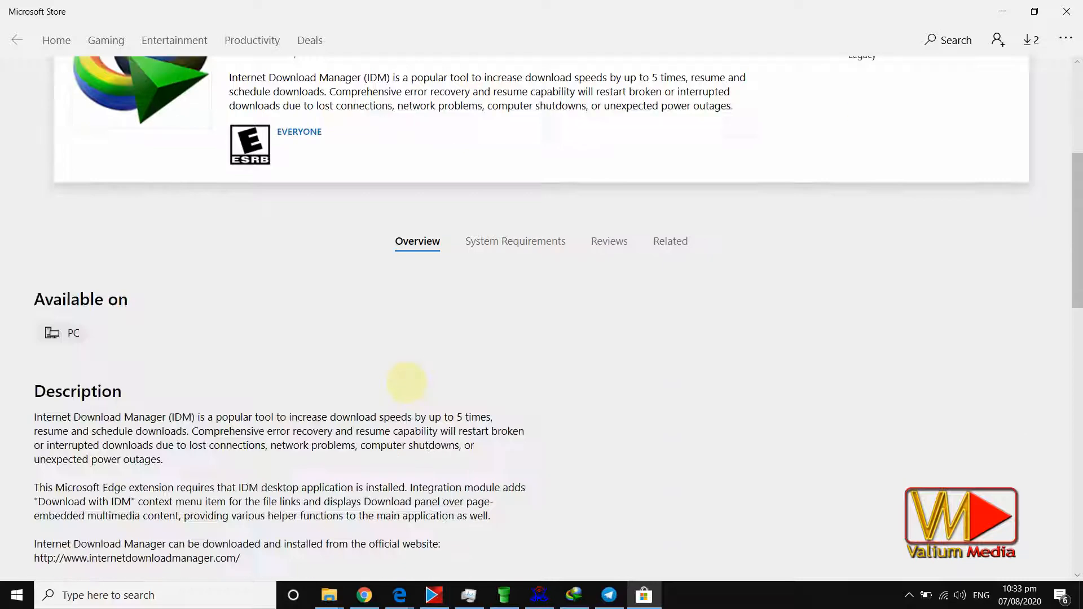
{"action": "scroll", "scroll_direction": "down", "scroll_amount": 3}
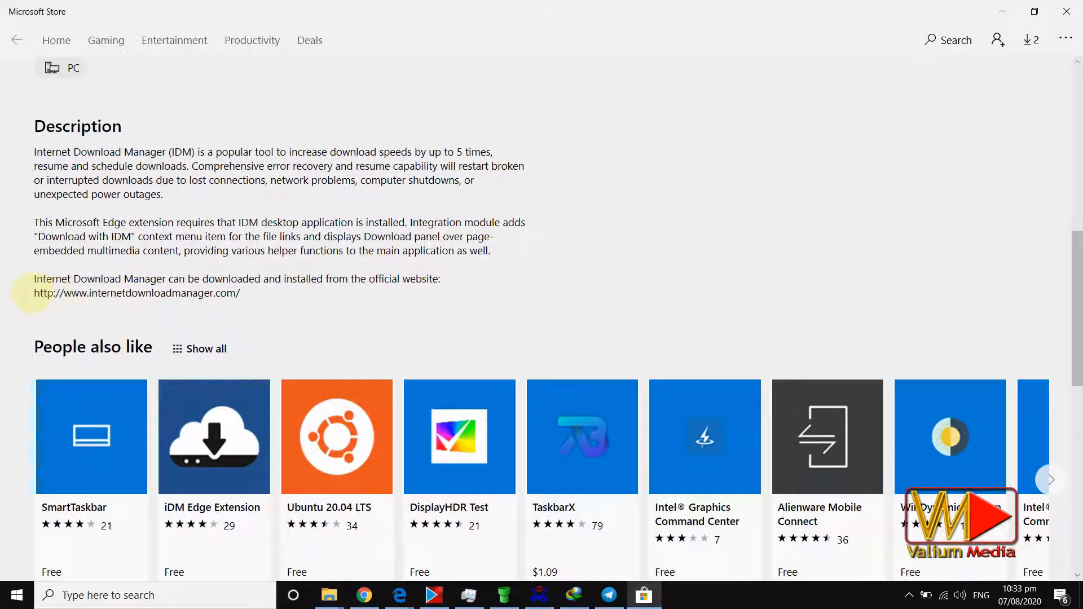
{"action": "scroll", "scroll_direction": "down", "scroll_amount": 3}
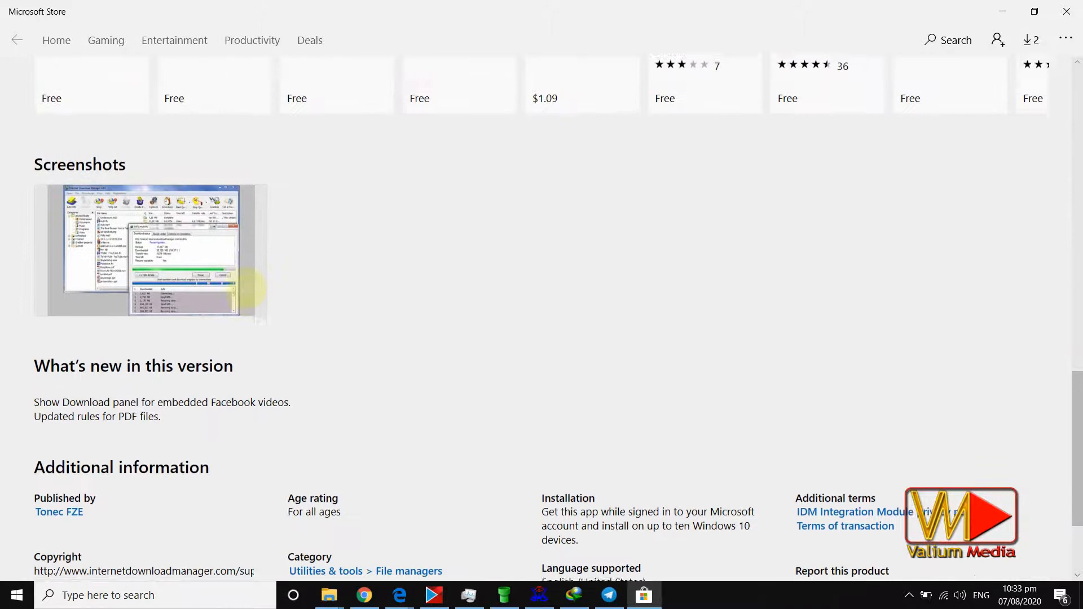
{"action": "scroll", "scroll_direction": "down", "scroll_amount": 3}
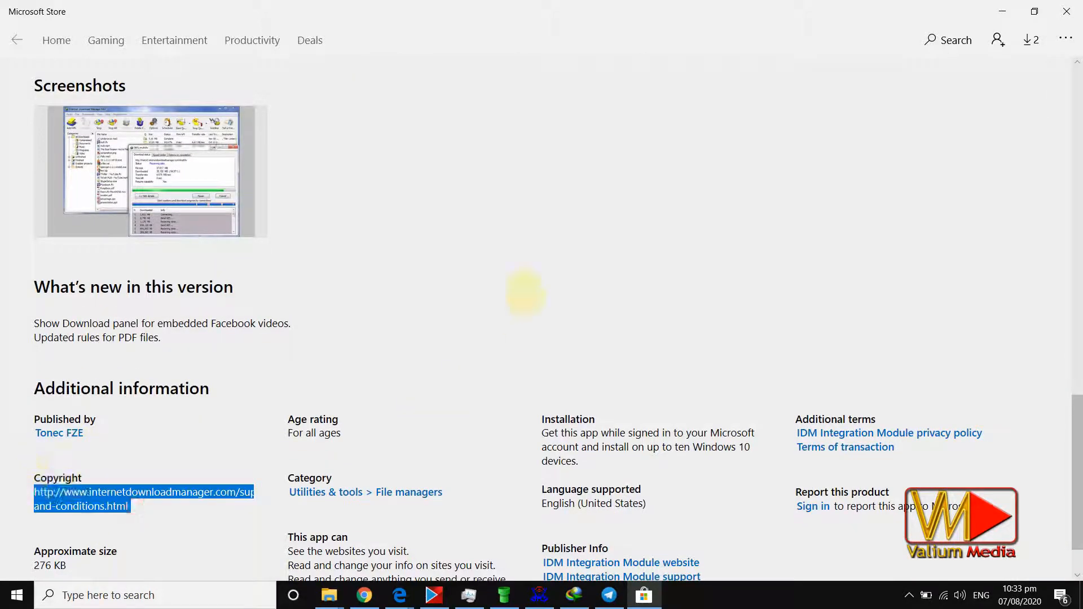
{"action": "scroll", "scroll_direction": "up", "scroll_amount": 3}
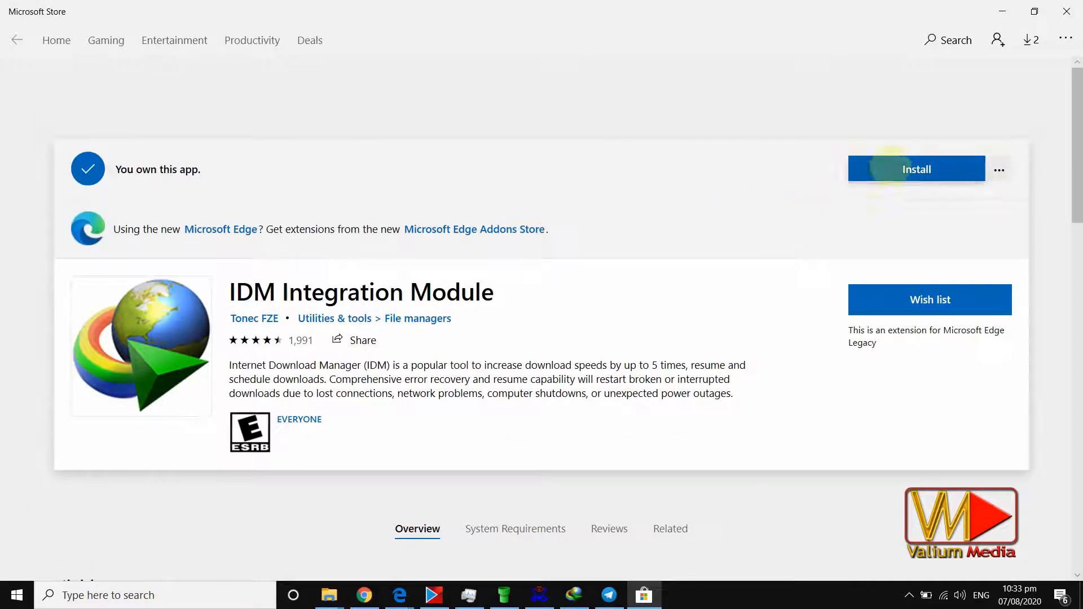
Install IDM Integration Module, launch it, allow InPrivate browsing and turn it on
{"action": "left_click", "coordinate": [916, 168]}
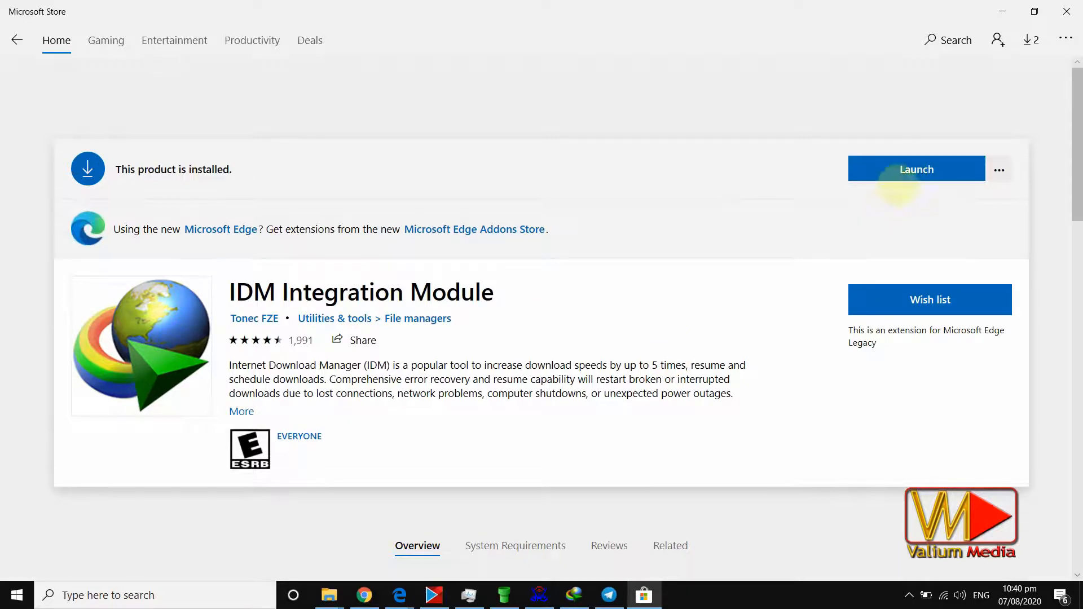
{"action": "left_click", "coordinate": [915, 169]}
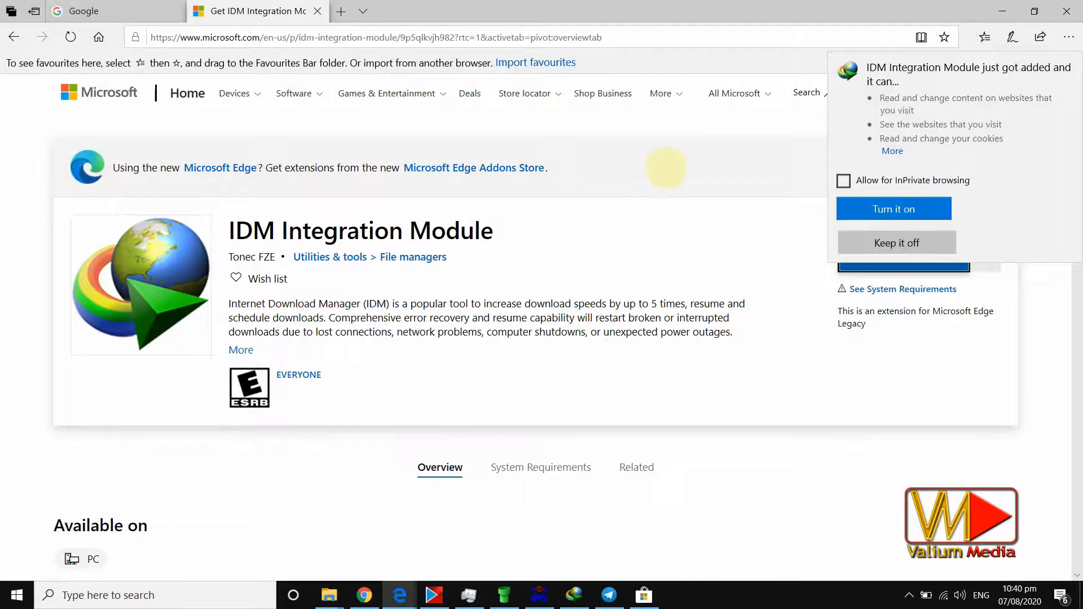
{"action": "left_click", "coordinate": [842, 181]}
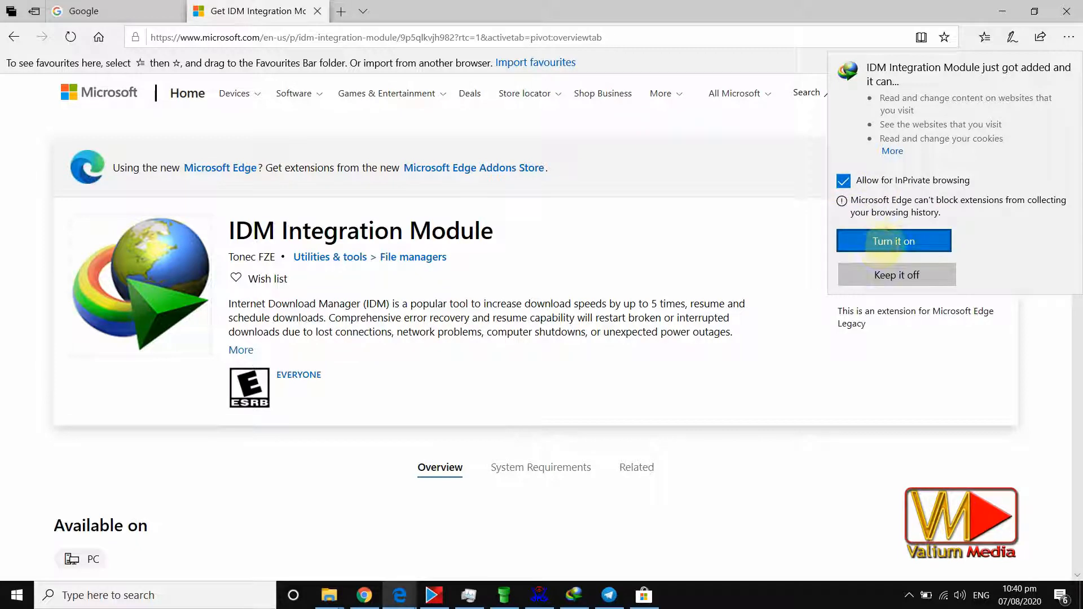
{"action": "left_click", "coordinate": [893, 240]}
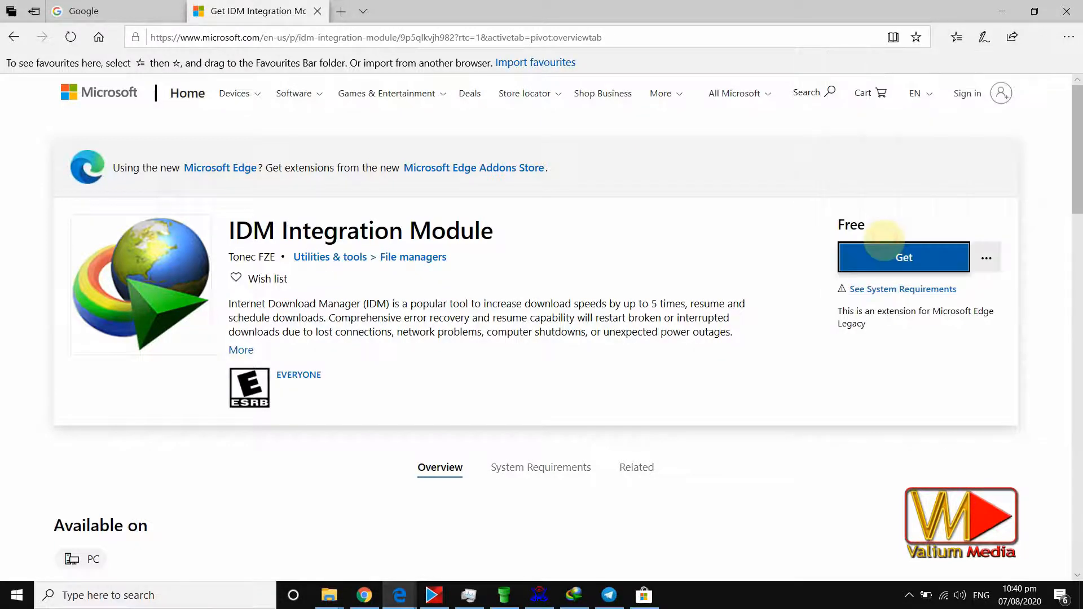
From the IDM welcome tab, open Extensions via the '...' menu
{"action": "left_click", "coordinate": [903, 257]}
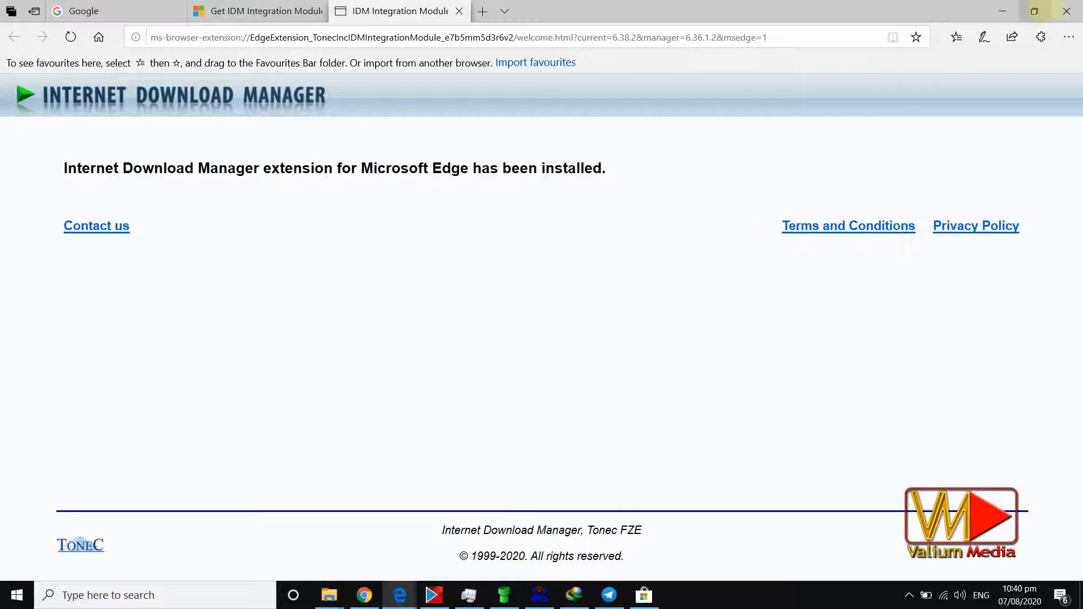
{"action": "left_click", "coordinate": [1066, 37]}
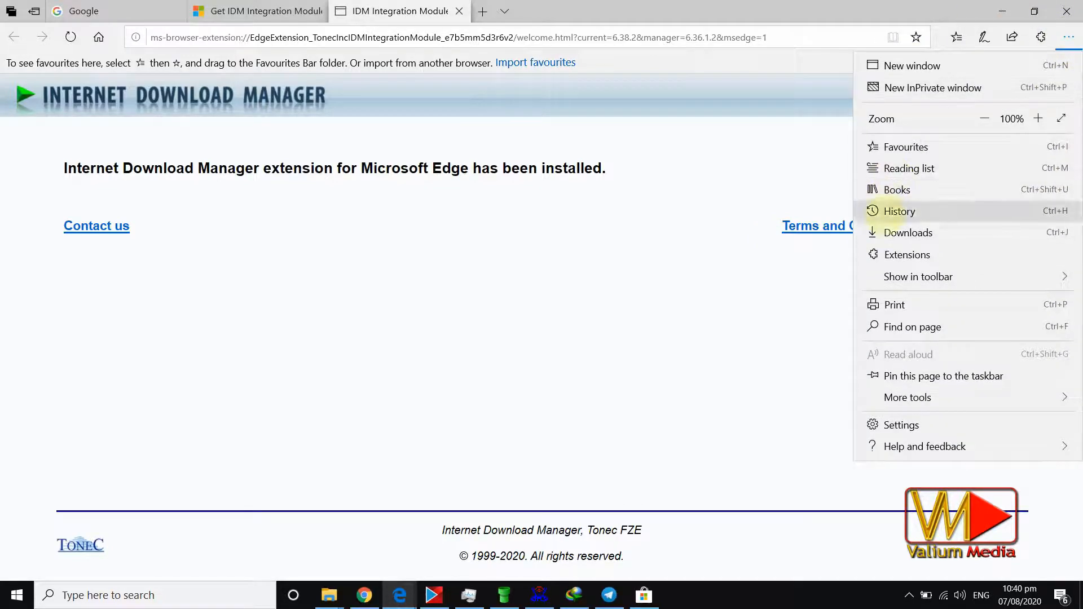
{"action": "left_click", "coordinate": [906, 254]}
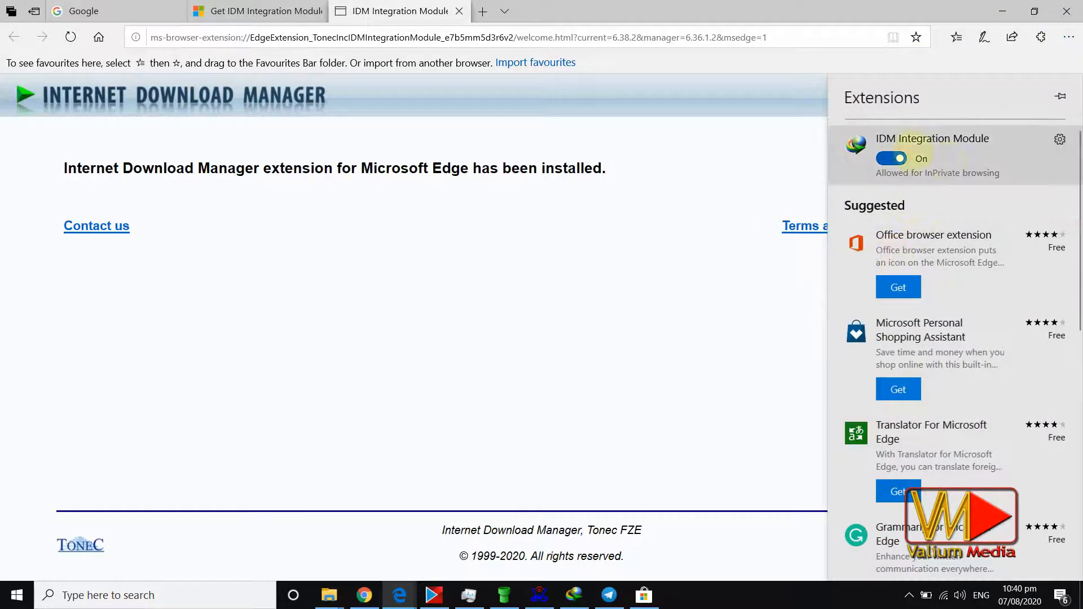